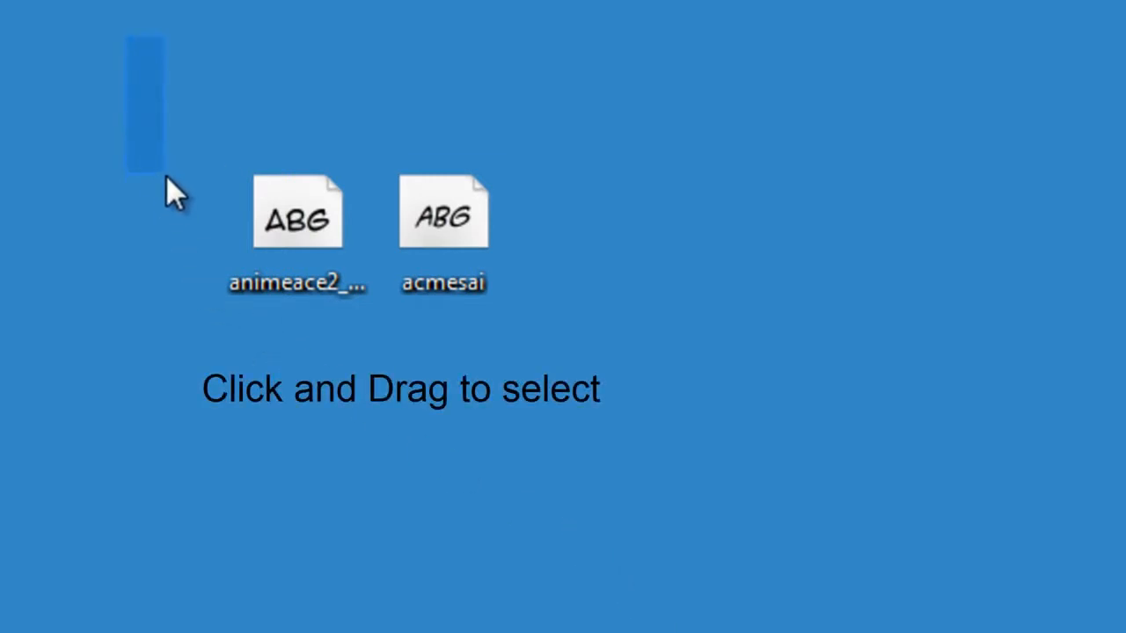
Select both comic font files and bring up their context actions
left_click_drag(154, 101, 510, 383)
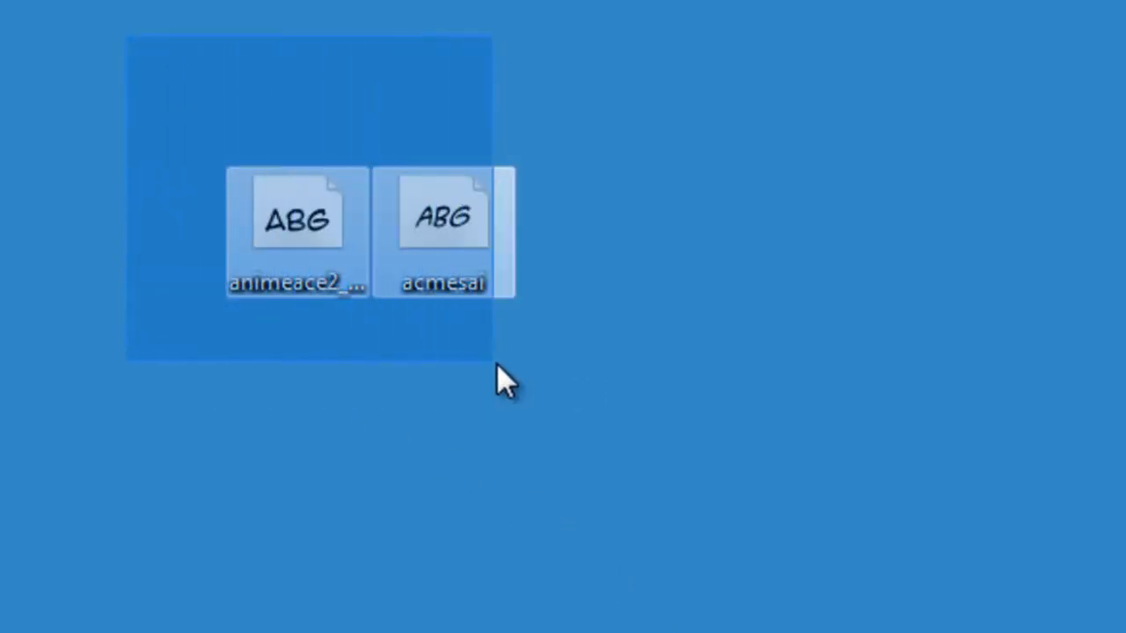
mouse_move(448, 229)
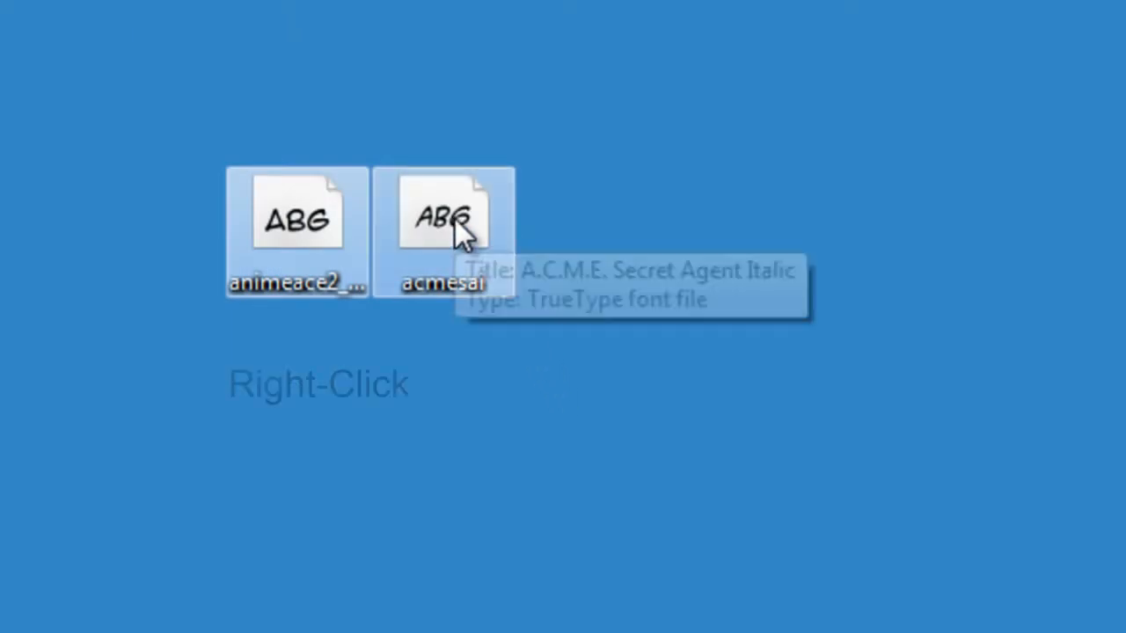
right_click(444, 229)
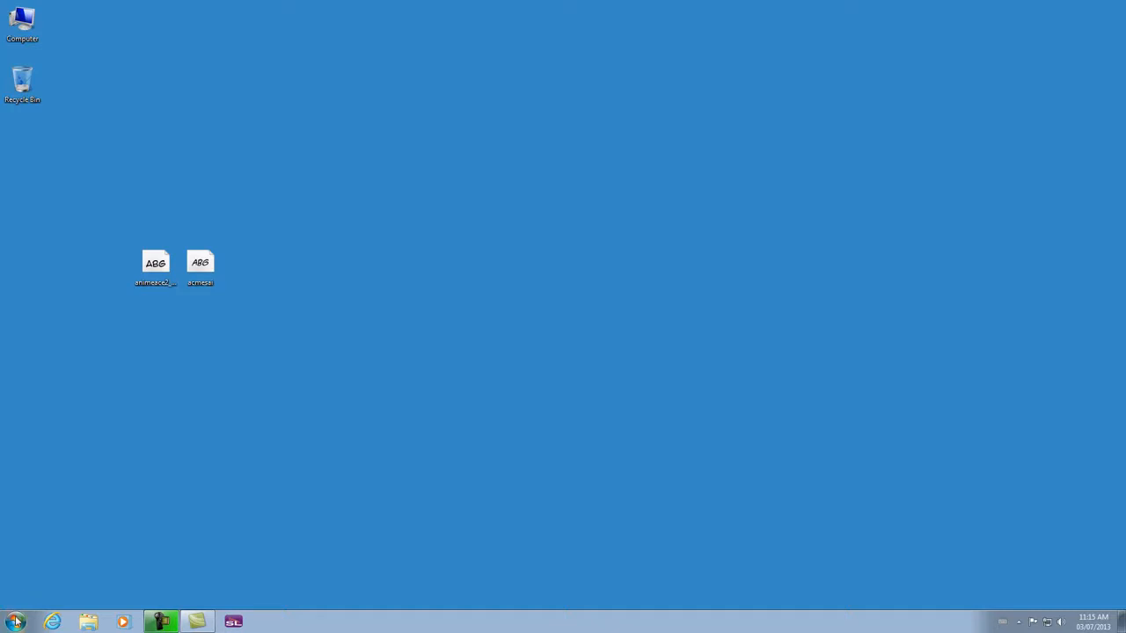
Navigate to C:\Windows\Fonts and drag both comic fonts in to install them in Windows
left_click(15, 622)
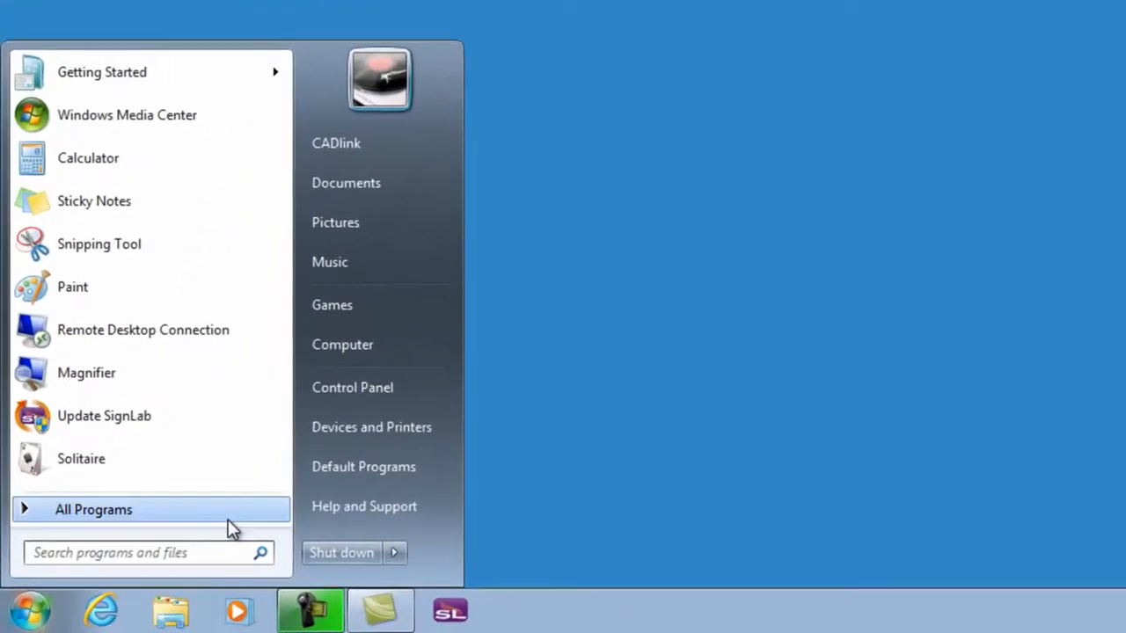
mouse_move(380, 344)
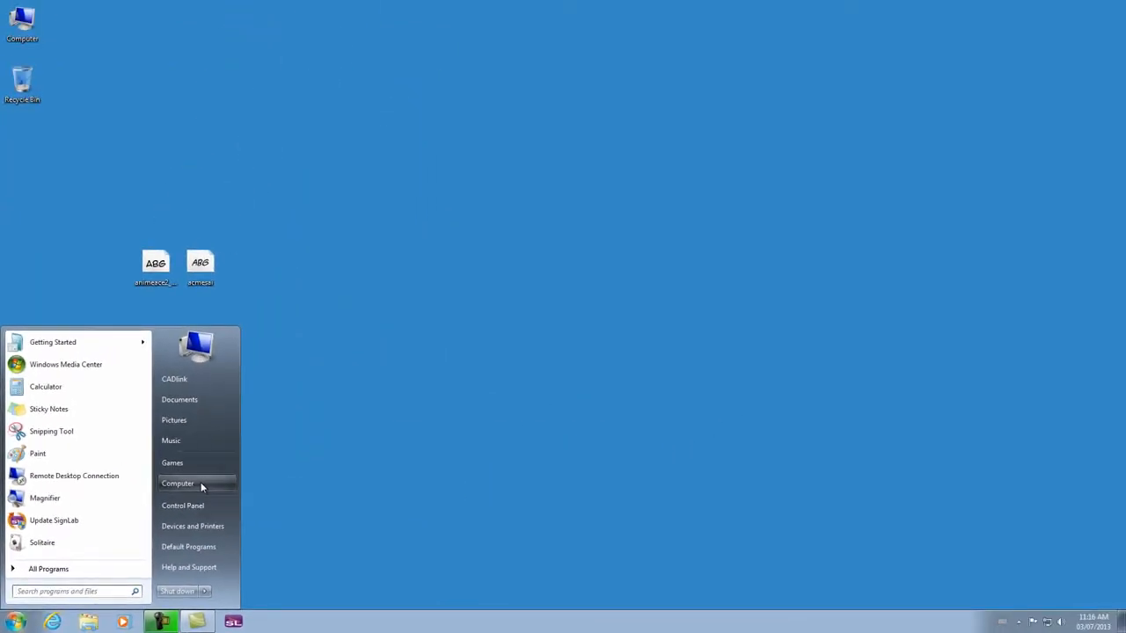
left_click(177, 483)
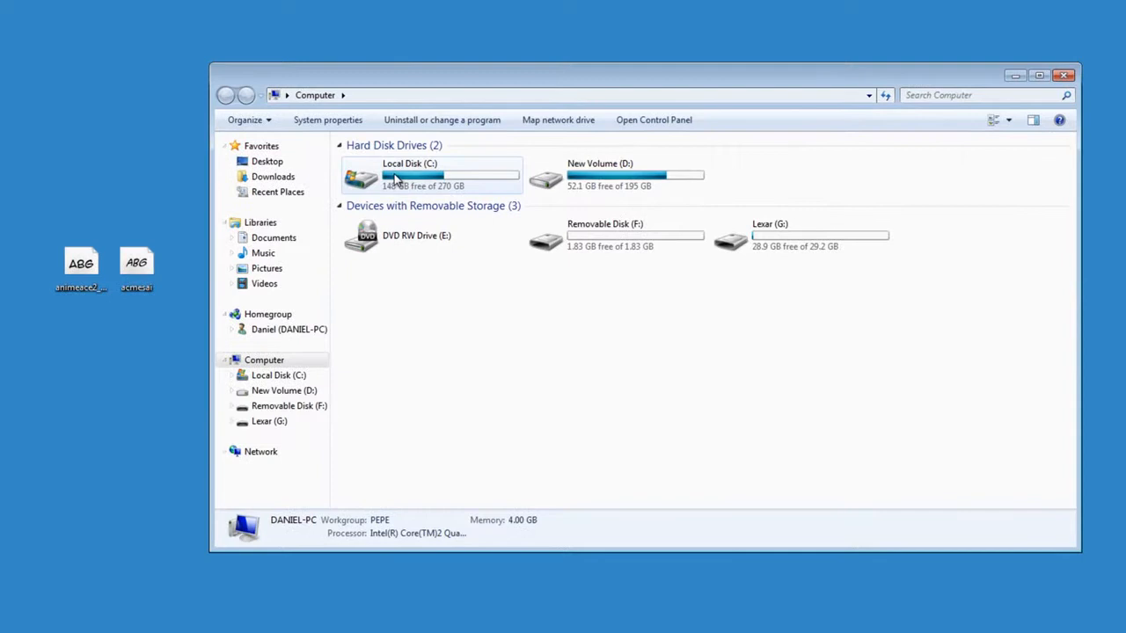
double_click(431, 176)
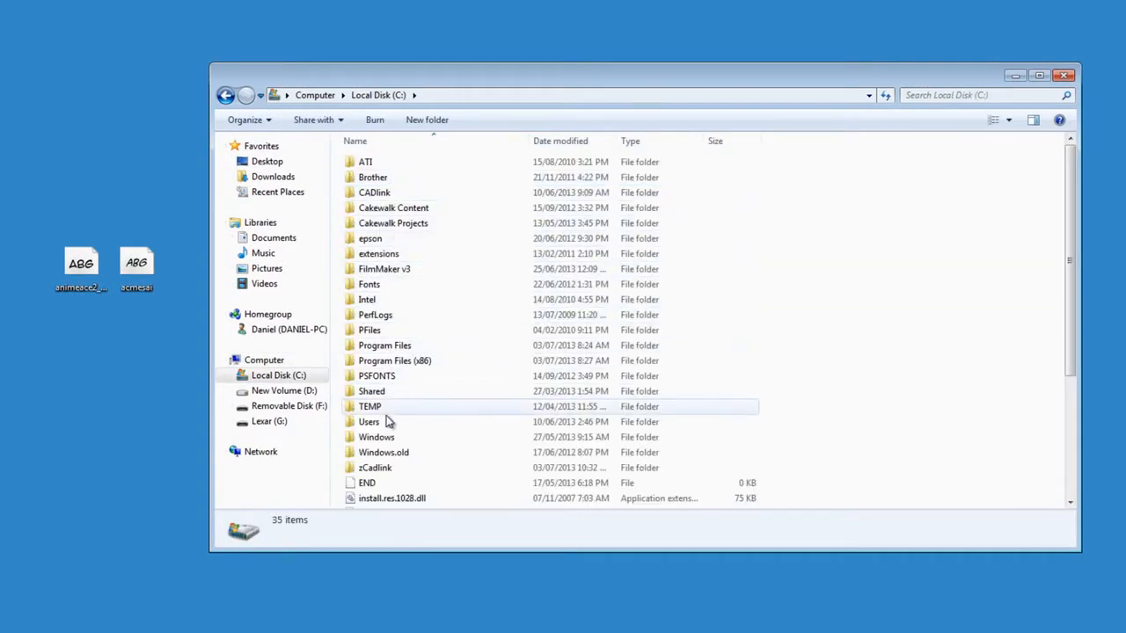
double_click(376, 437)
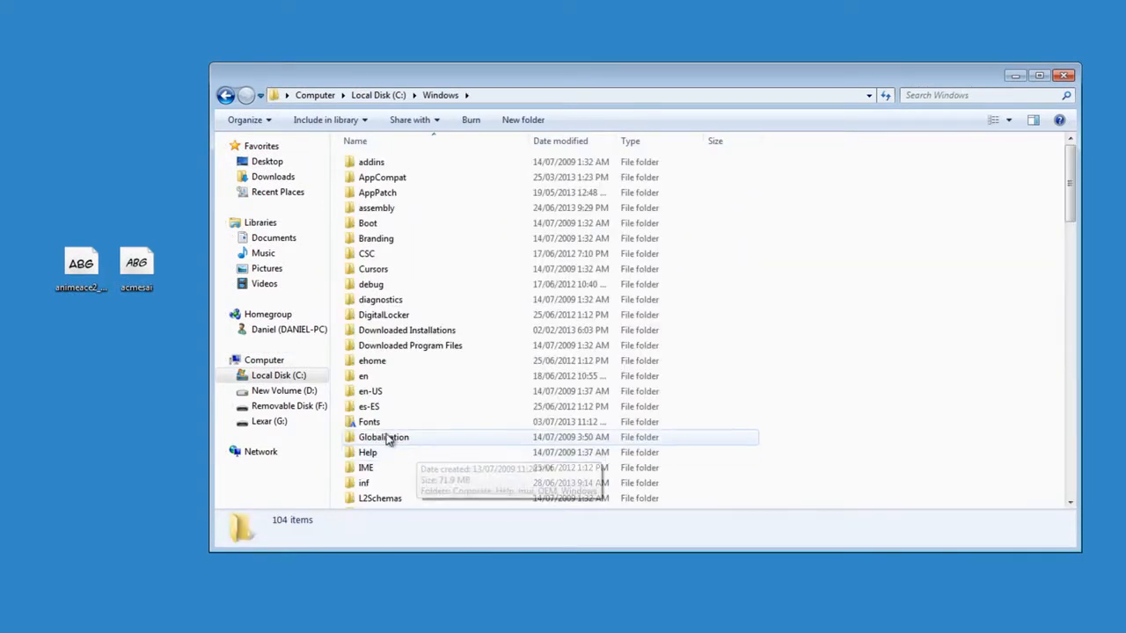
double_click(369, 422)
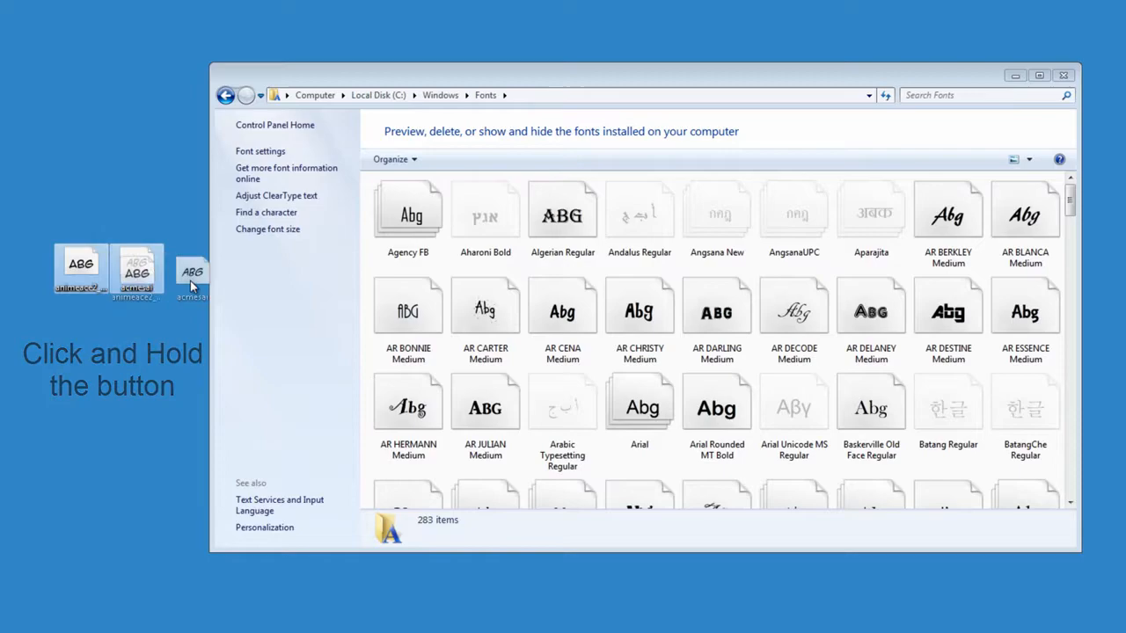
left_click_drag(191, 273, 616, 356)
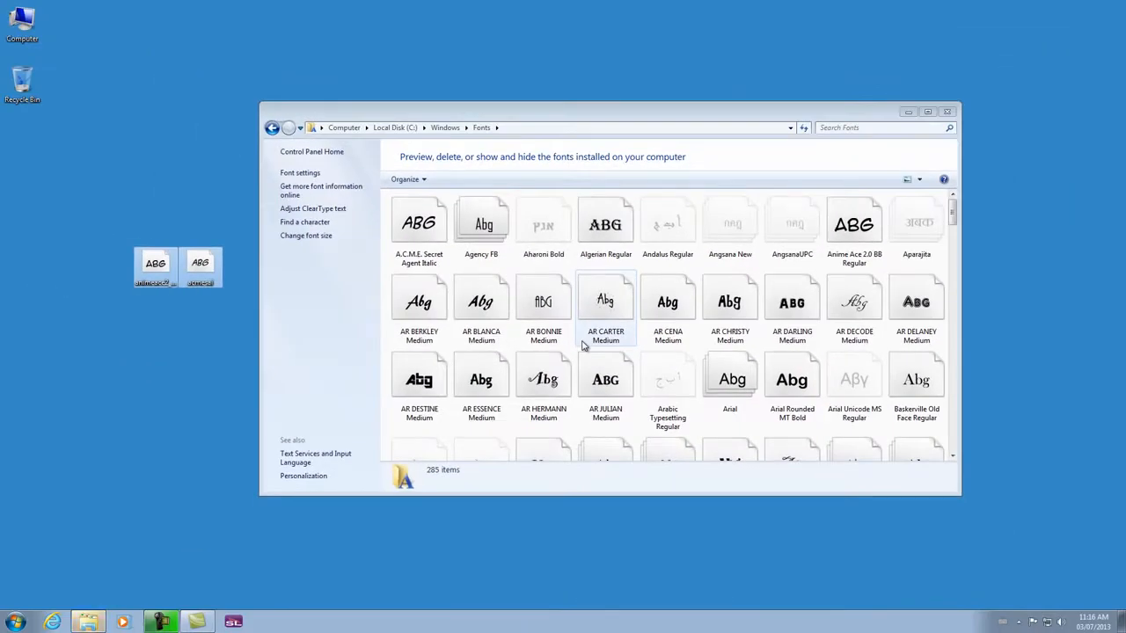
mouse_move(291, 563)
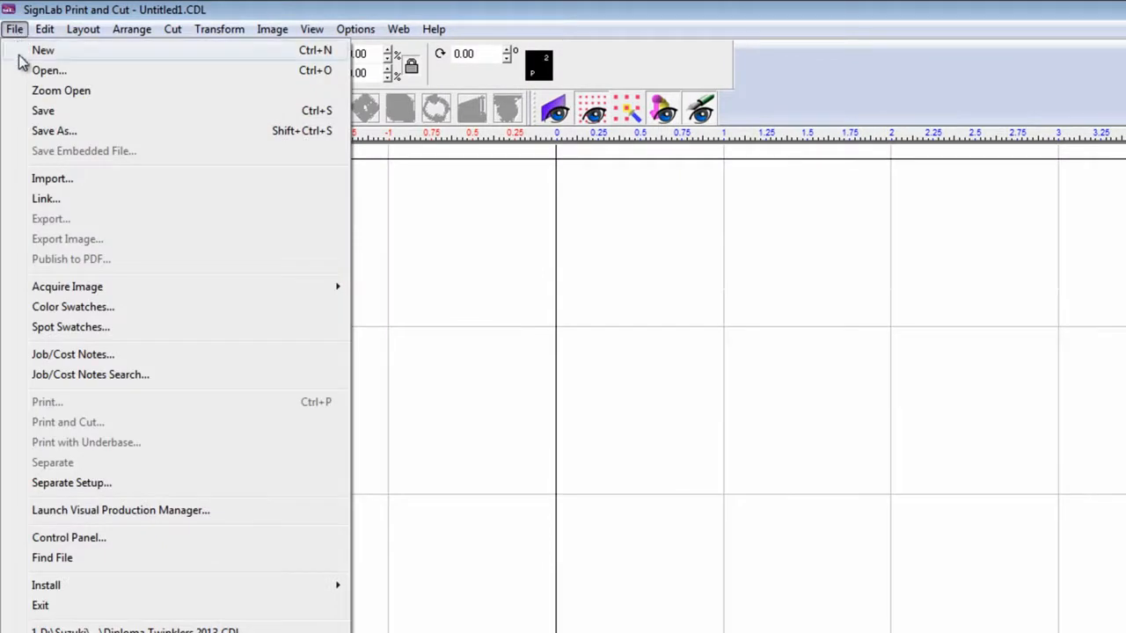
mouse_move(77, 585)
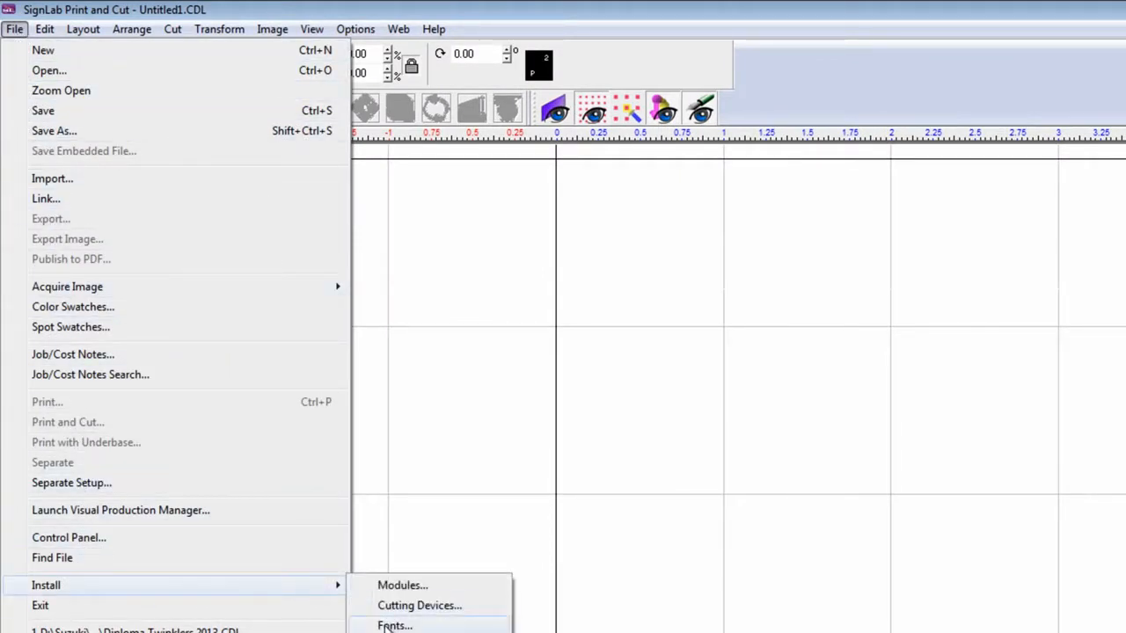
Bring up the Install Fonts dialog set to locate TrueType/OpenType fonts in C:\Fonts
left_click(394, 625)
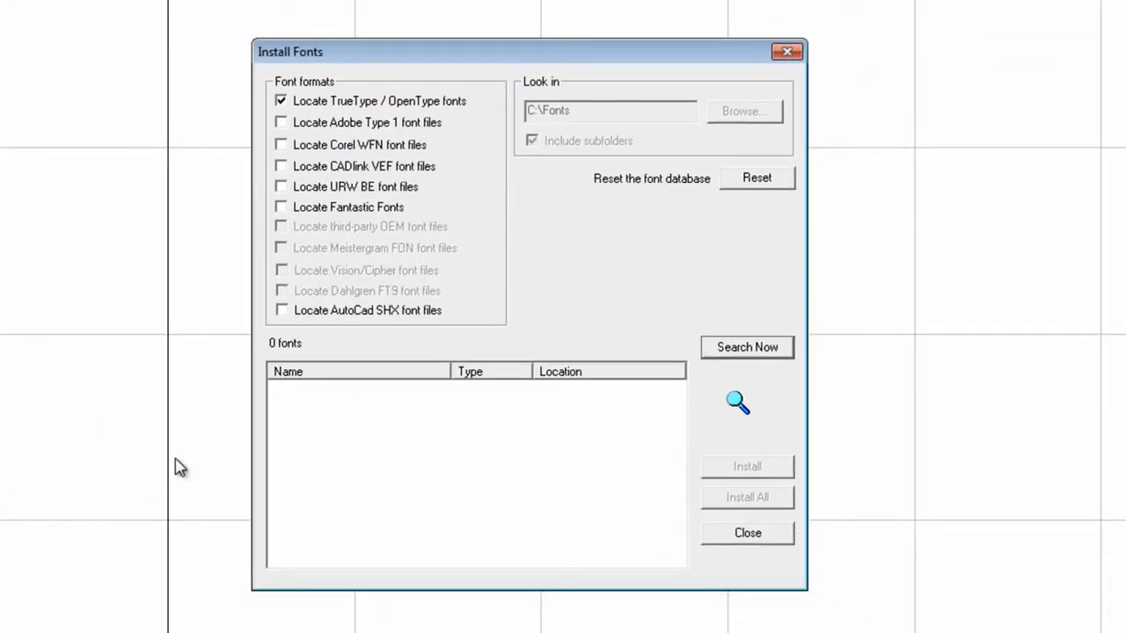
mouse_move(297, 112)
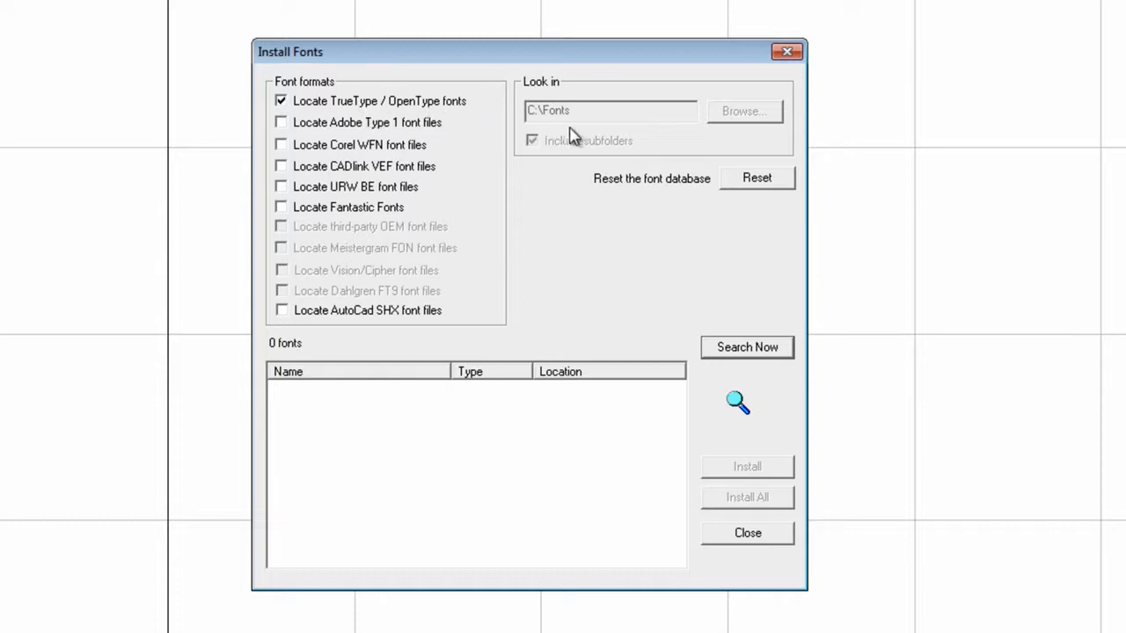
mouse_move(561, 130)
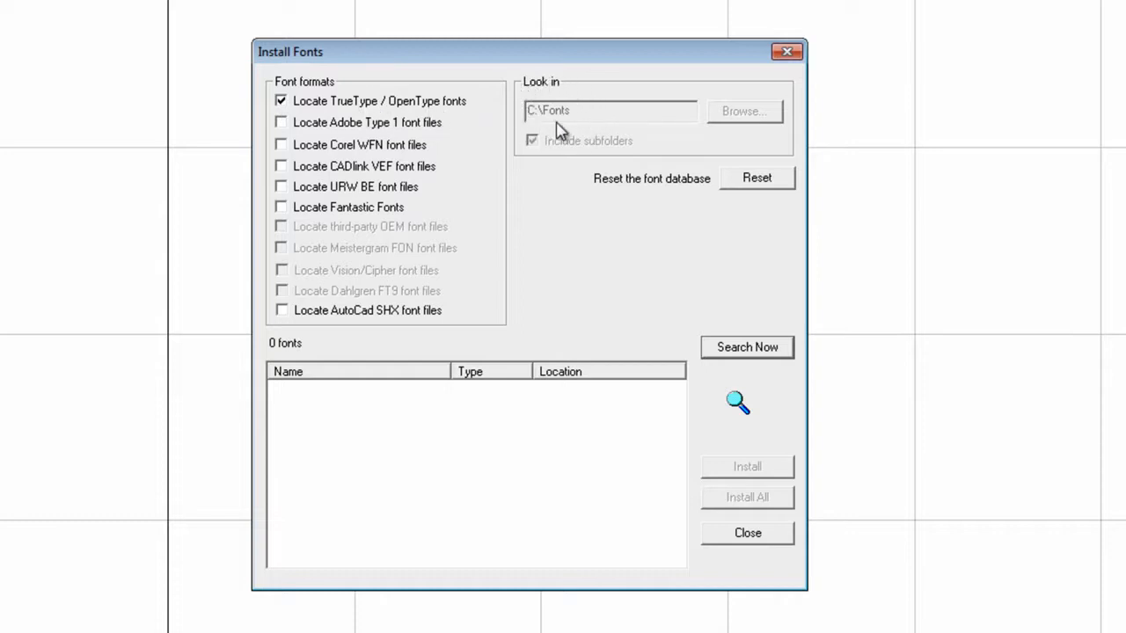
mouse_move(514, 116)
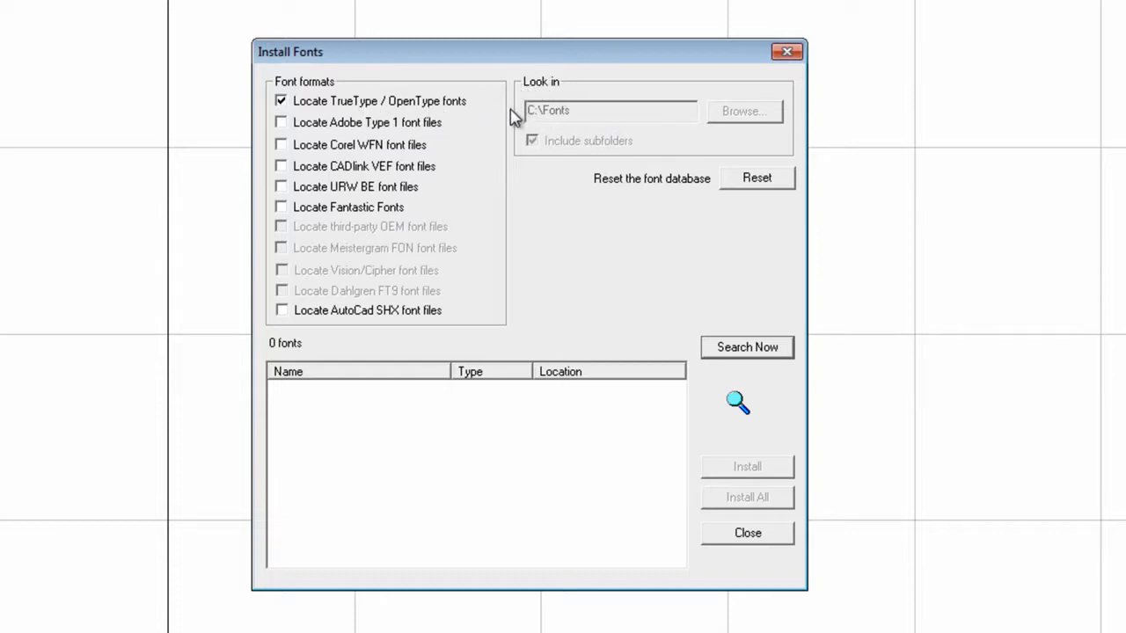
mouse_move(517, 126)
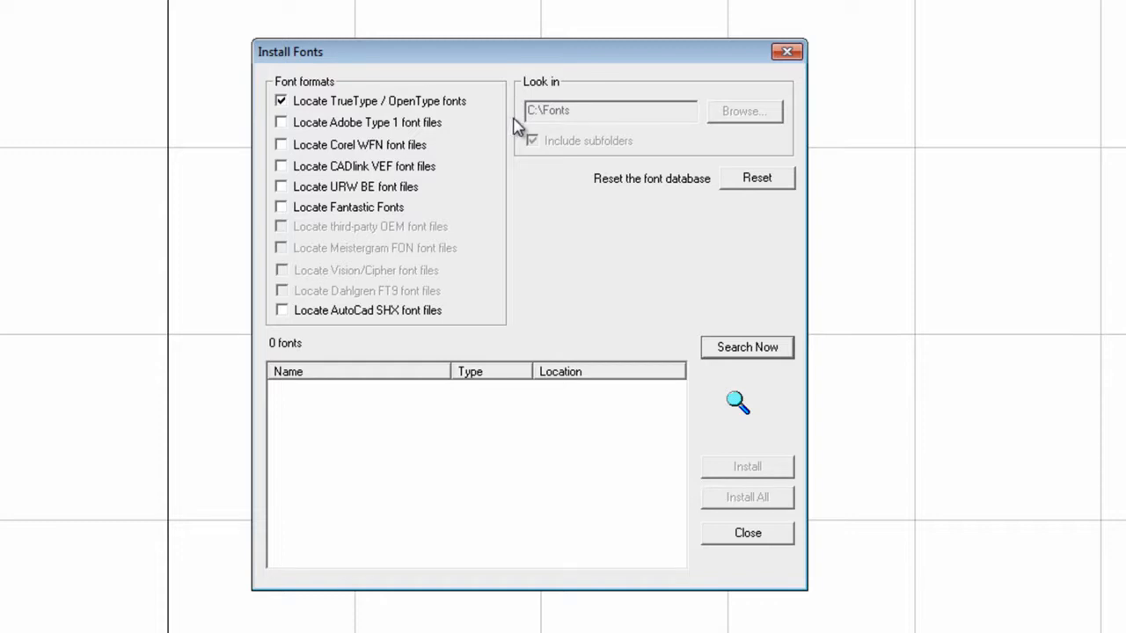
mouse_move(559, 127)
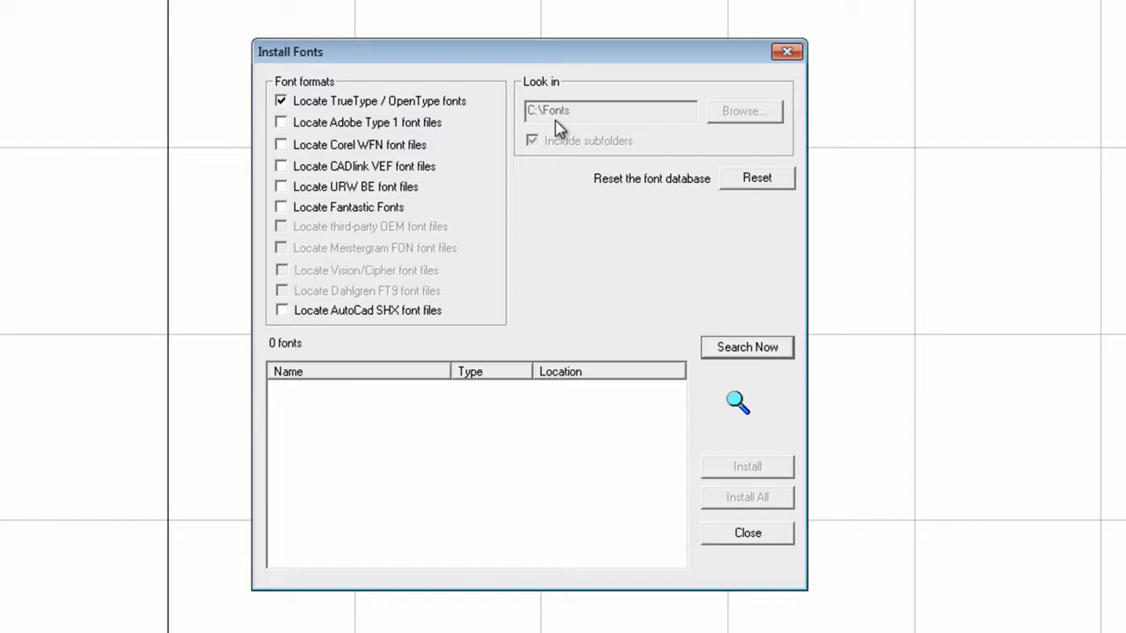
mouse_move(709, 275)
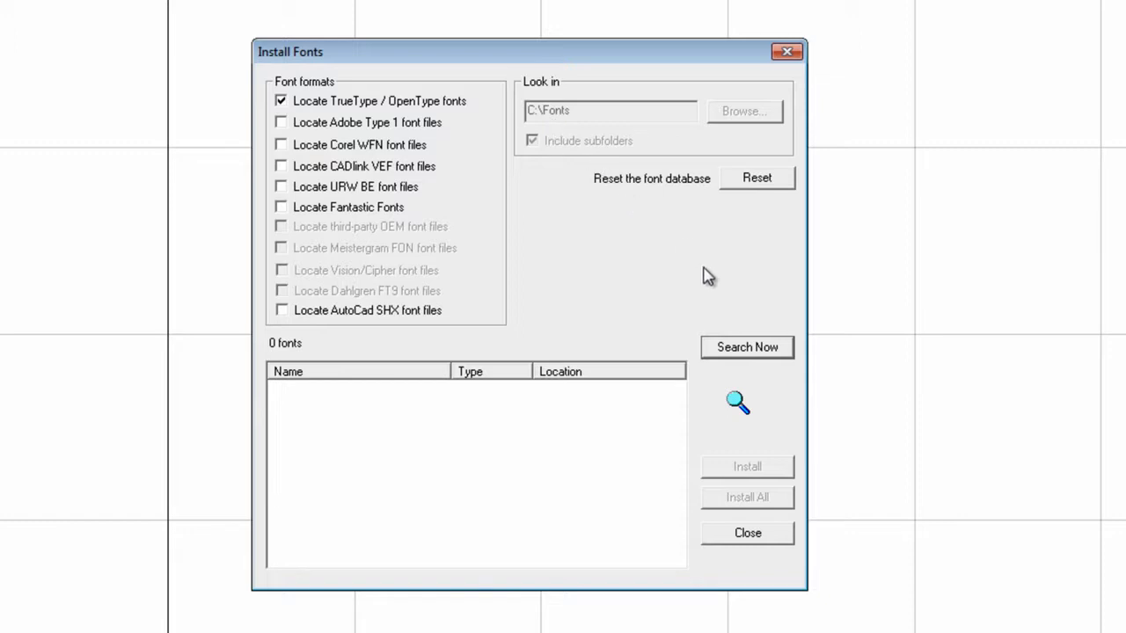
Search for fonts, install all 554 found, confirm and close the dialog
left_click(747, 347)
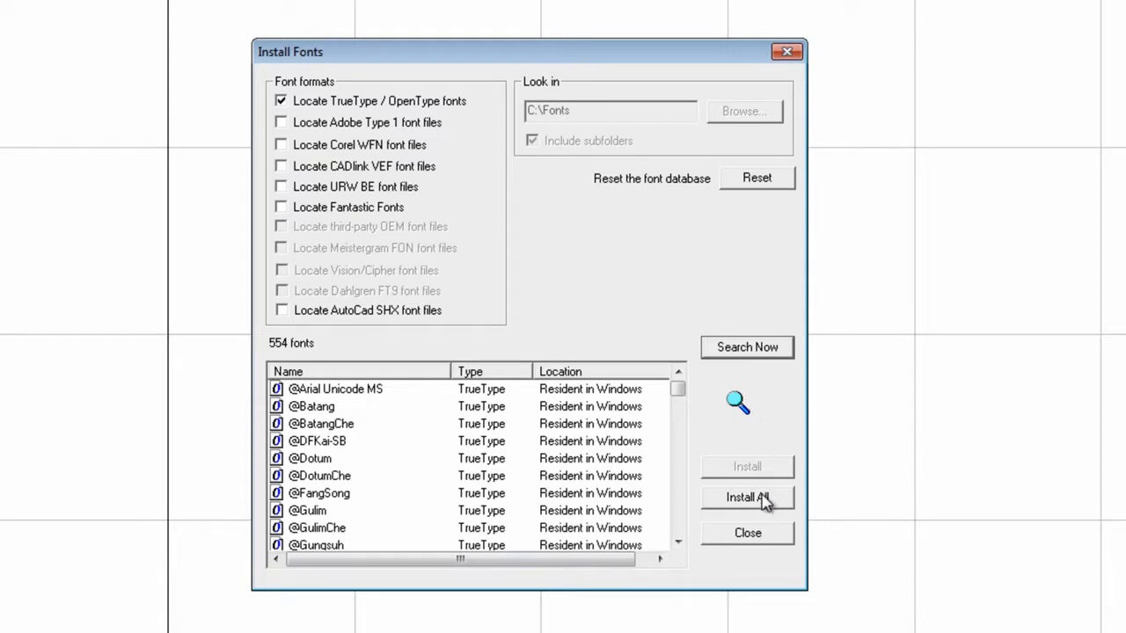
left_click(747, 497)
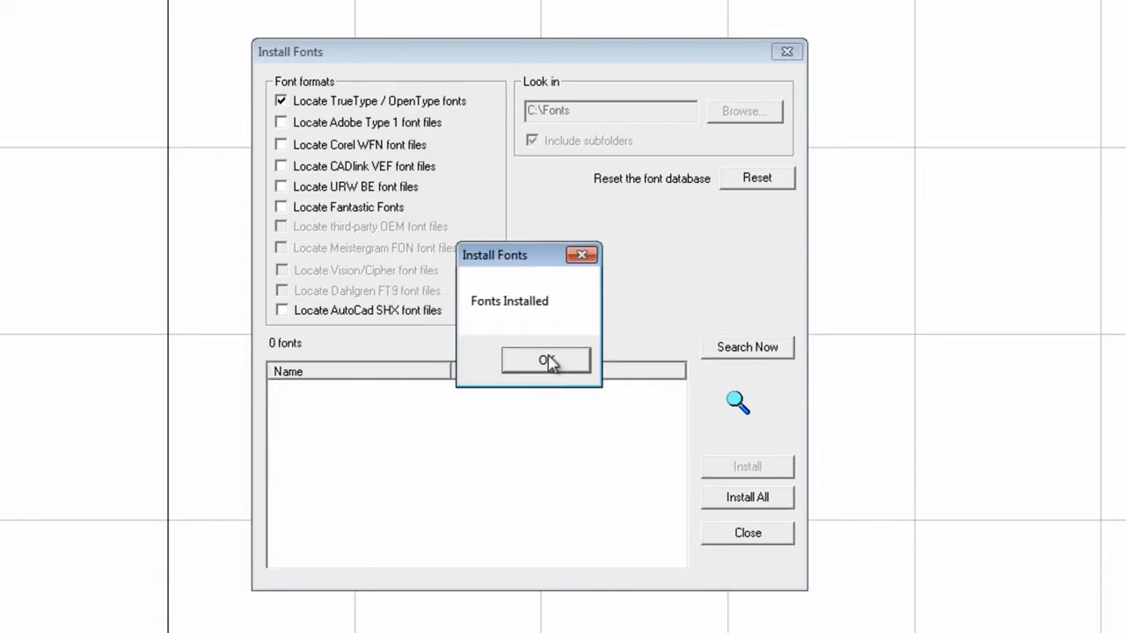
left_click(545, 360)
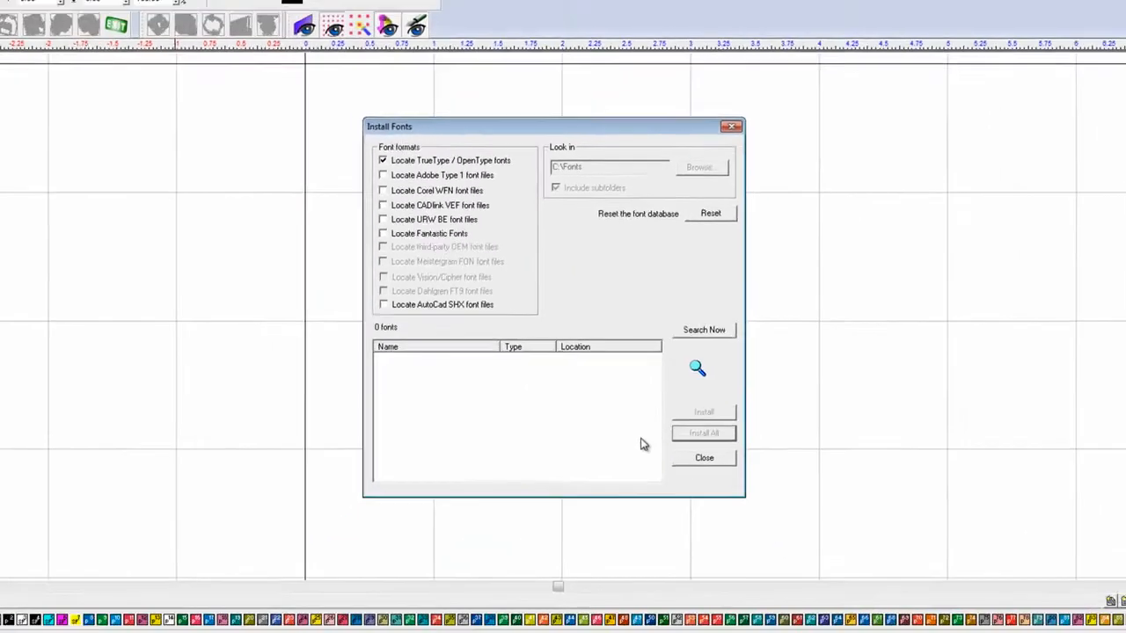
left_click(703, 457)
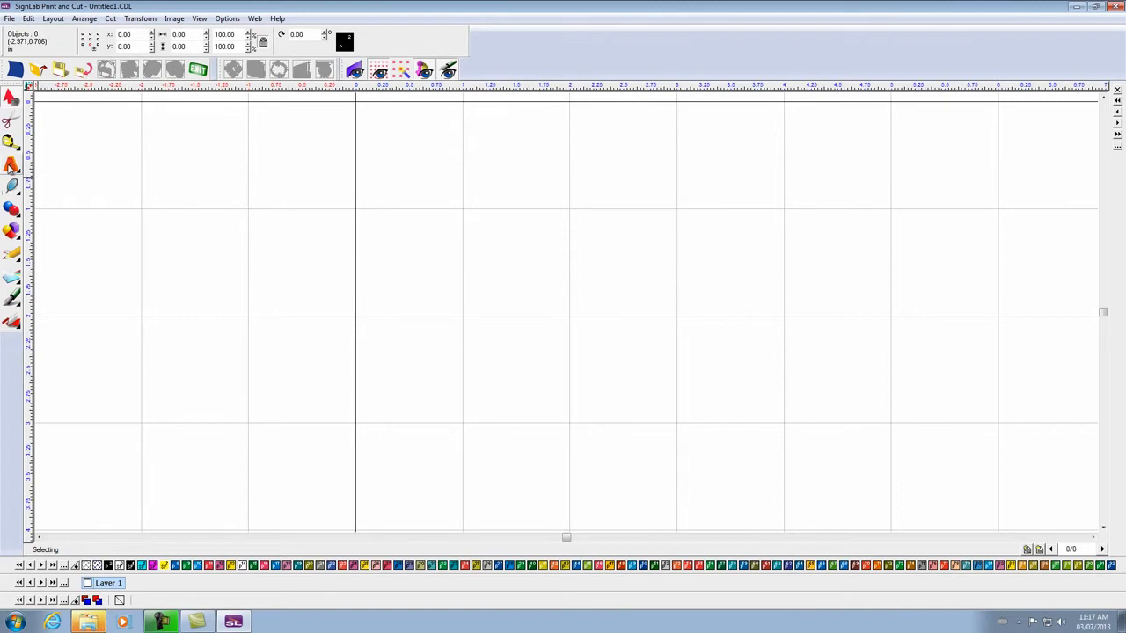
Start a text block on the canvas with the Text tool and drop down the All Fonts list
left_click(12, 165)
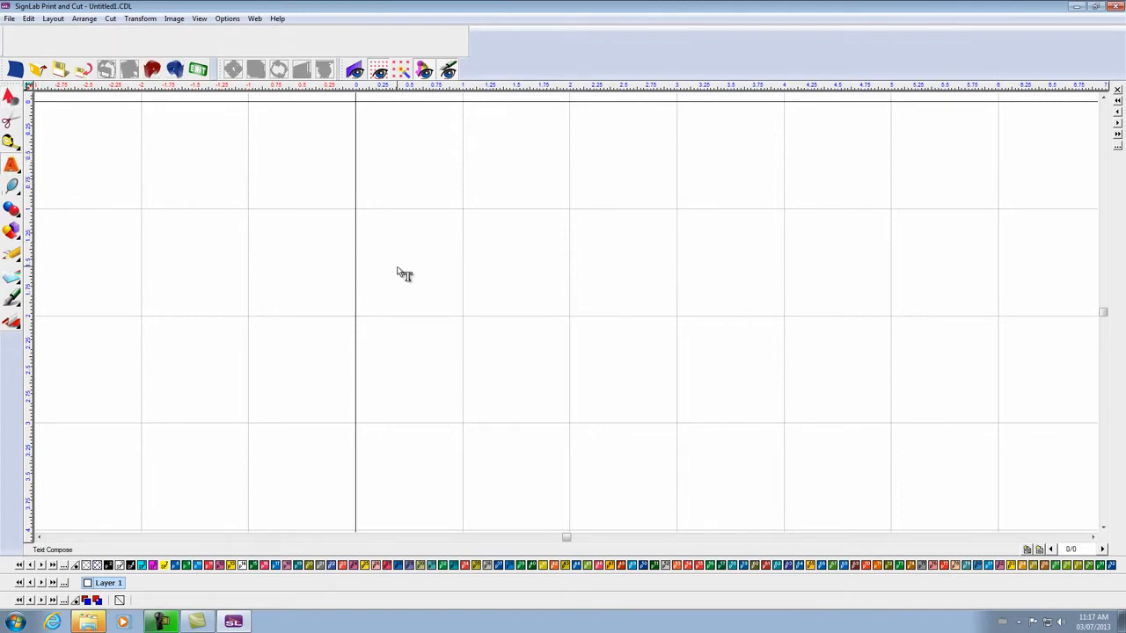
left_click(404, 273)
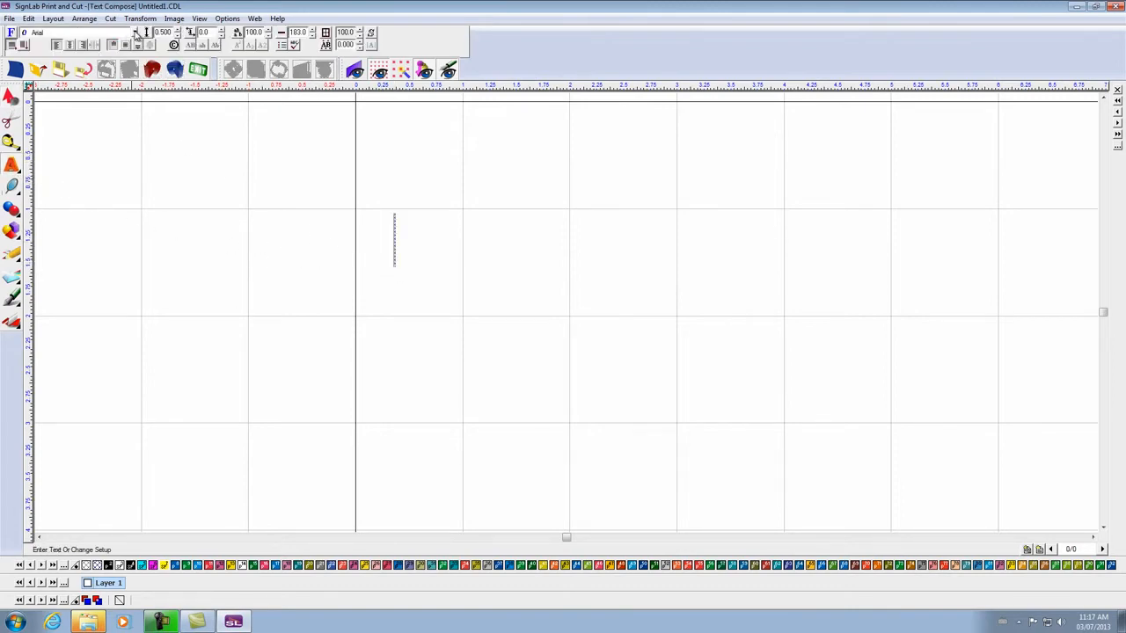
left_click(136, 32)
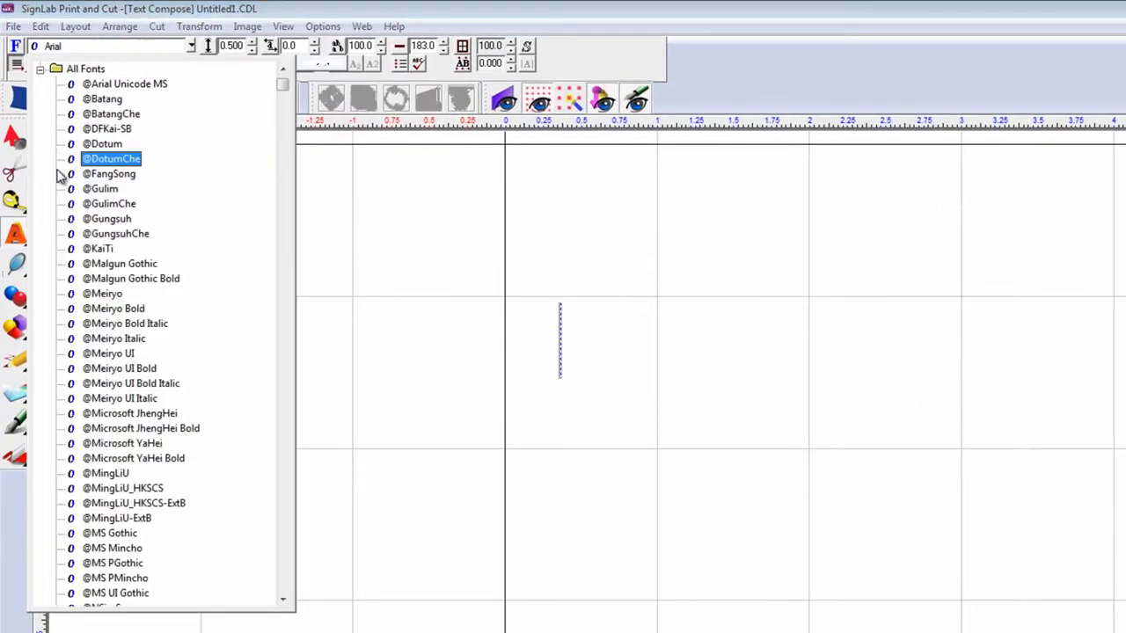